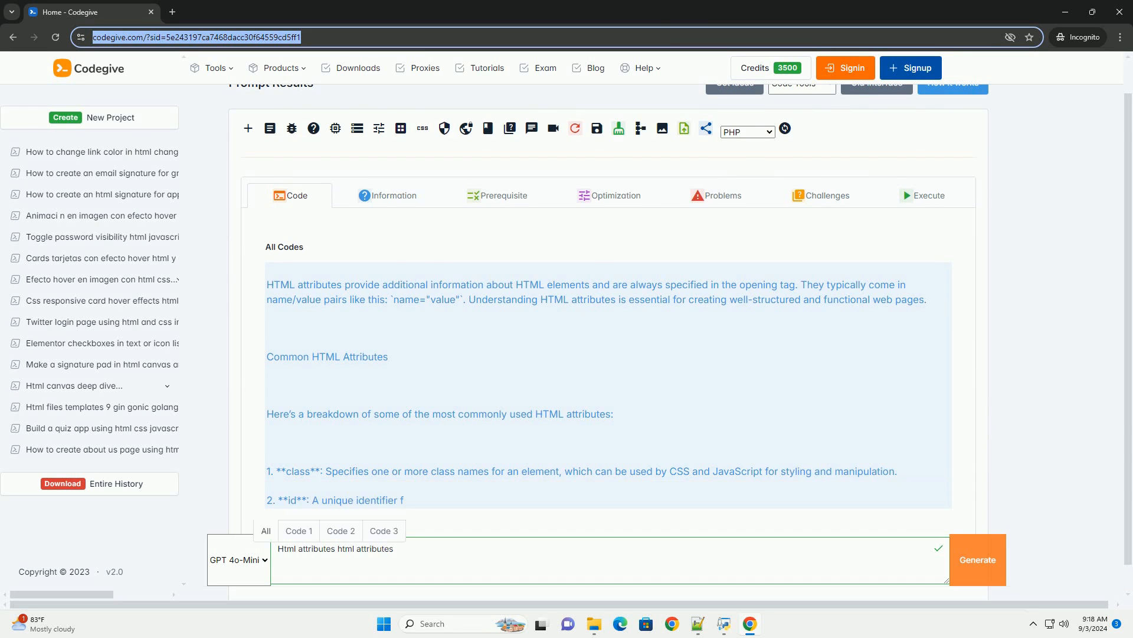
{"action": "scroll", "scroll_direction": "down", "scroll_amount": 3}
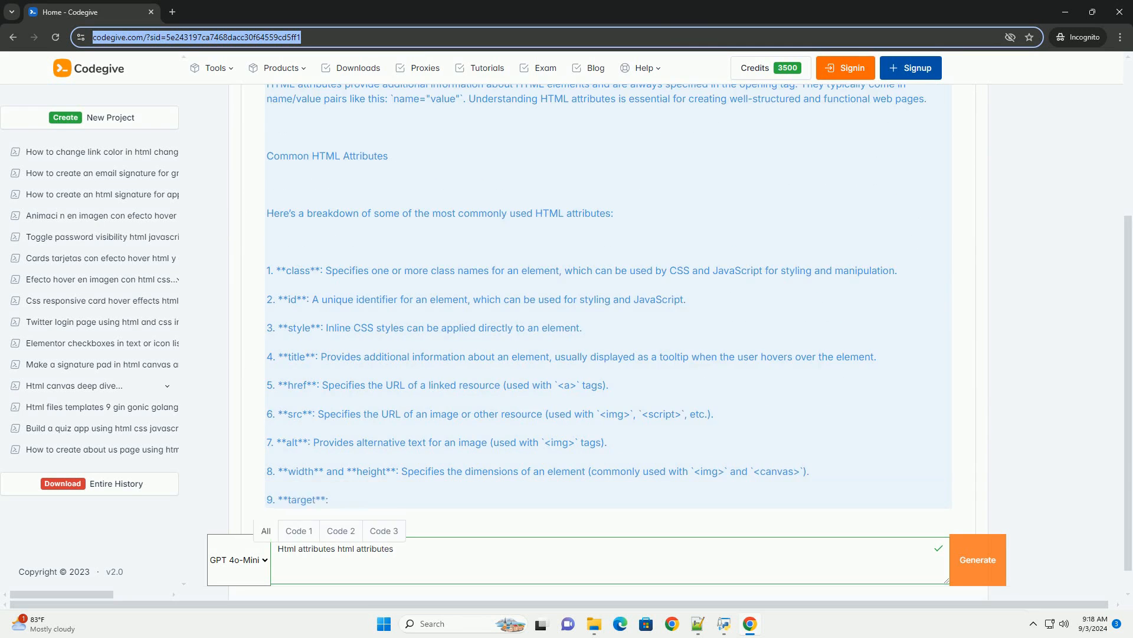
{"action": "scroll", "scroll_direction": "down", "scroll_amount": 3}
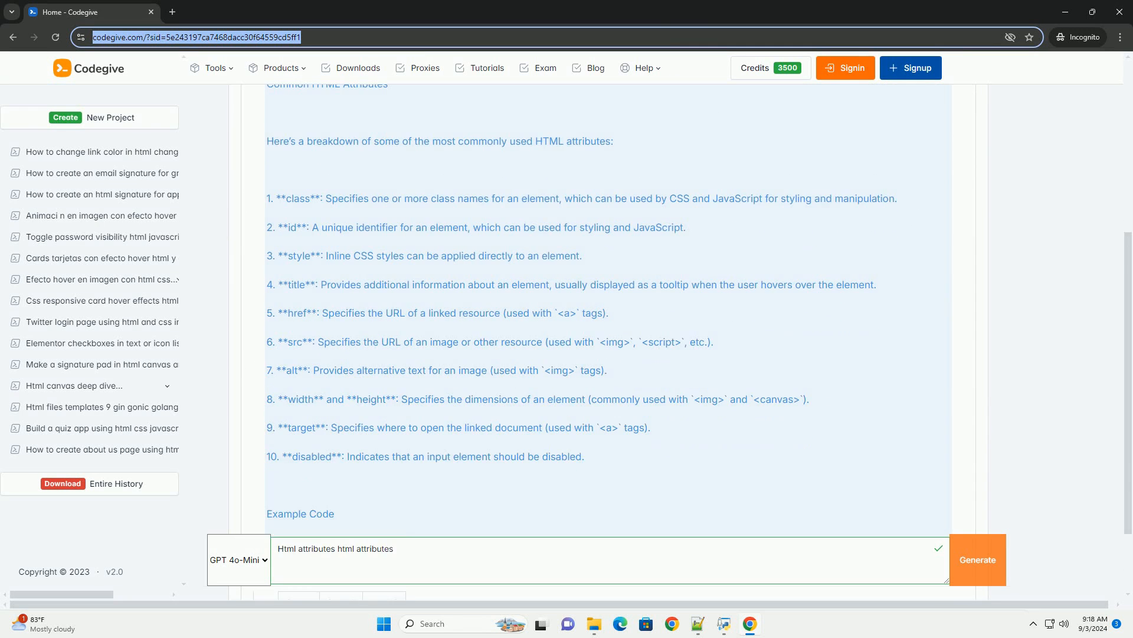
{"action": "scroll", "scroll_direction": "down", "scroll_amount": 3}
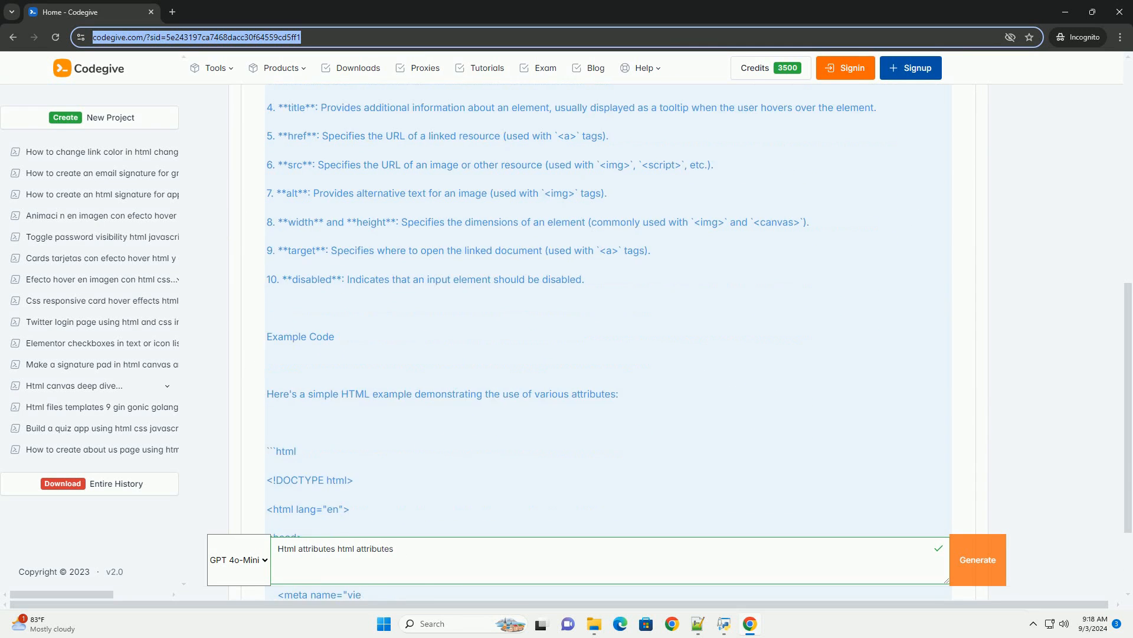
{"action": "scroll", "scroll_direction": "down", "scroll_amount": 3}
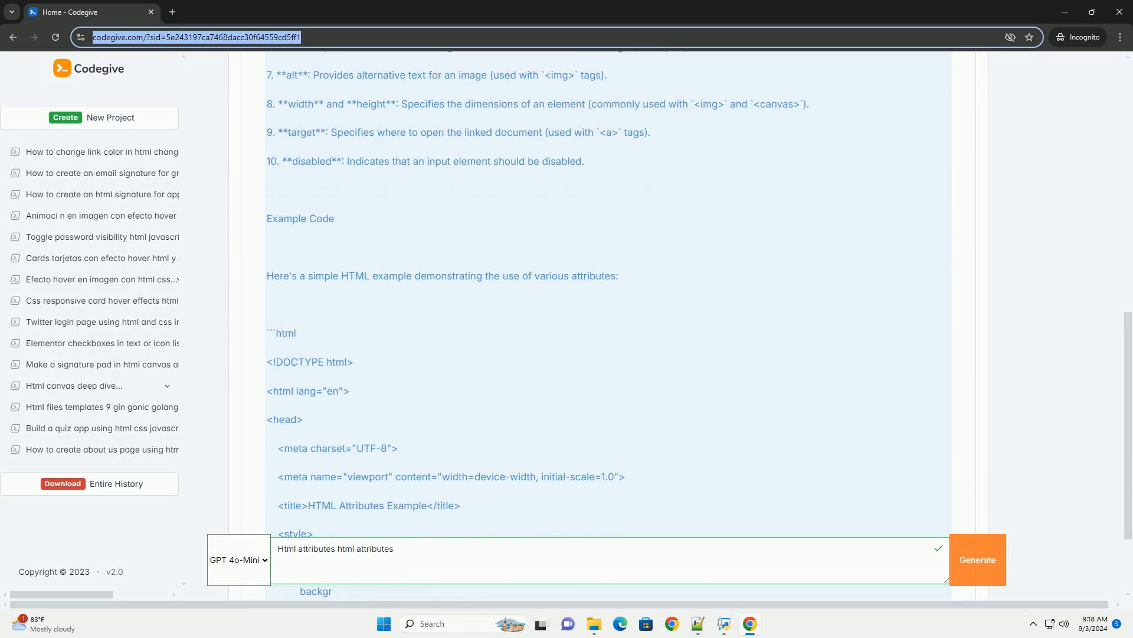
{"action": "scroll", "scroll_direction": "down", "scroll_amount": 3}
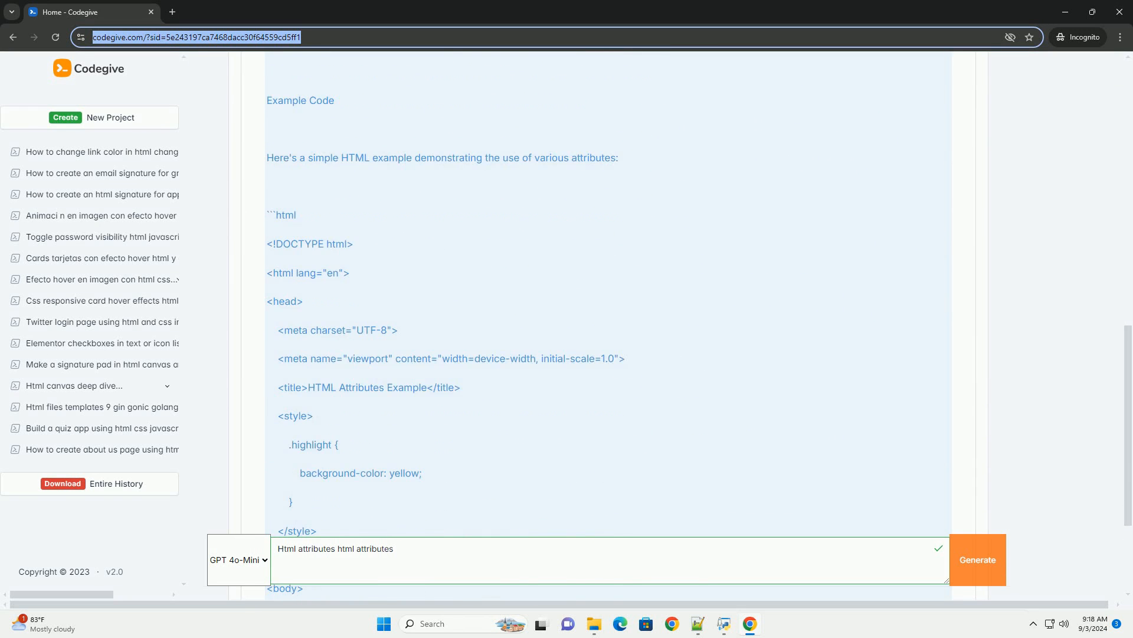
{"action": "scroll", "scroll_direction": "down", "scroll_amount": 3}
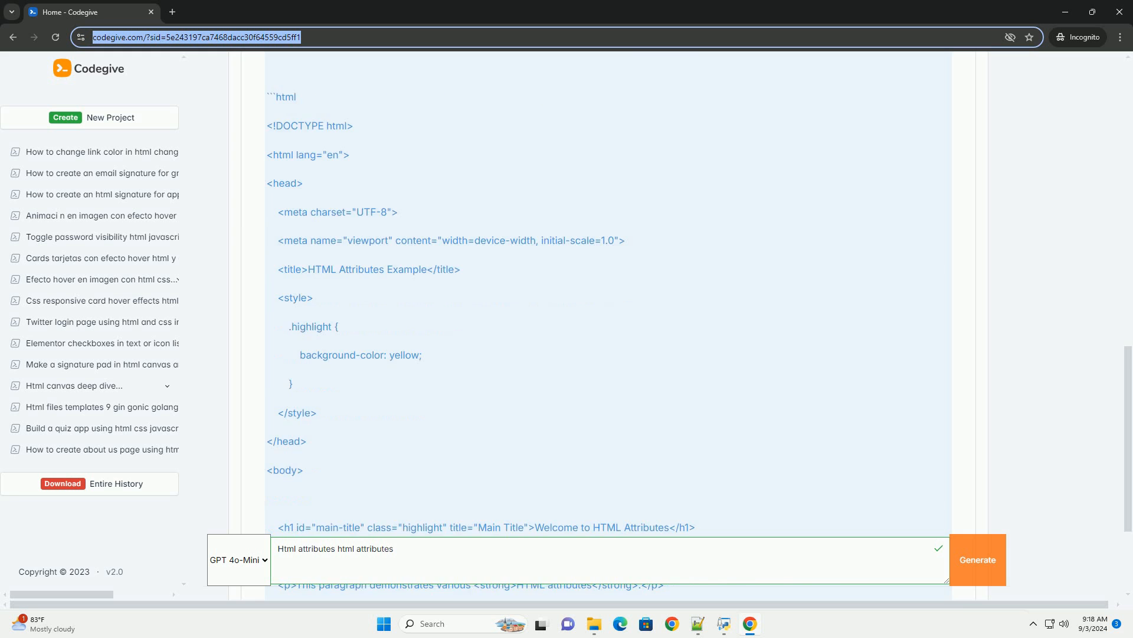
{"action": "scroll", "scroll_direction": "down", "scroll_amount": 3}
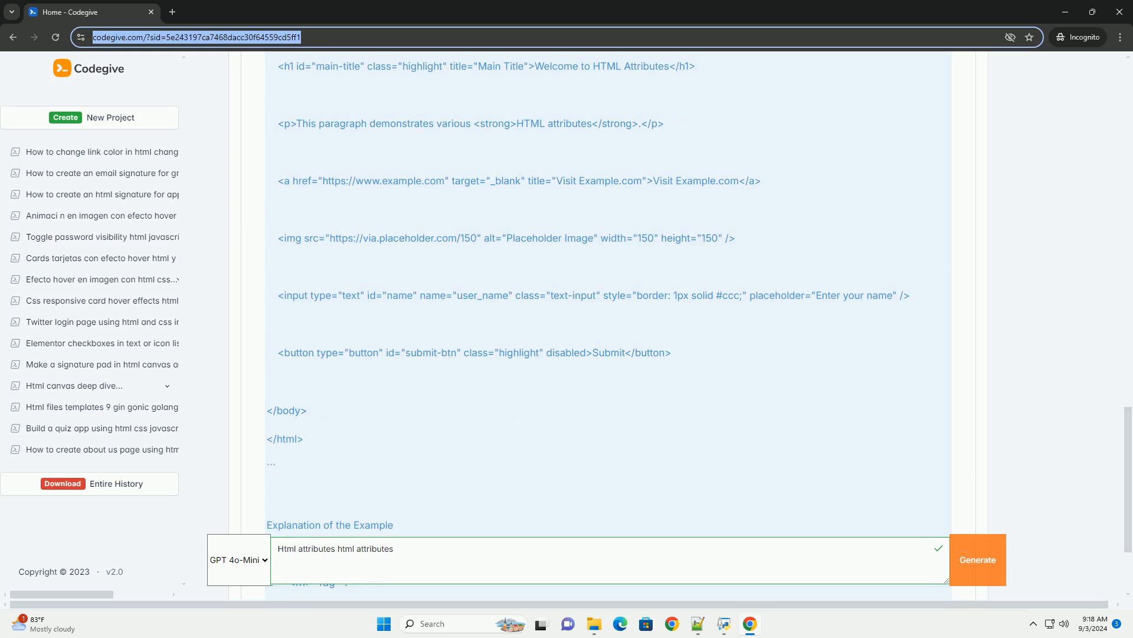
{"action": "scroll", "scroll_direction": "down", "scroll_amount": 3}
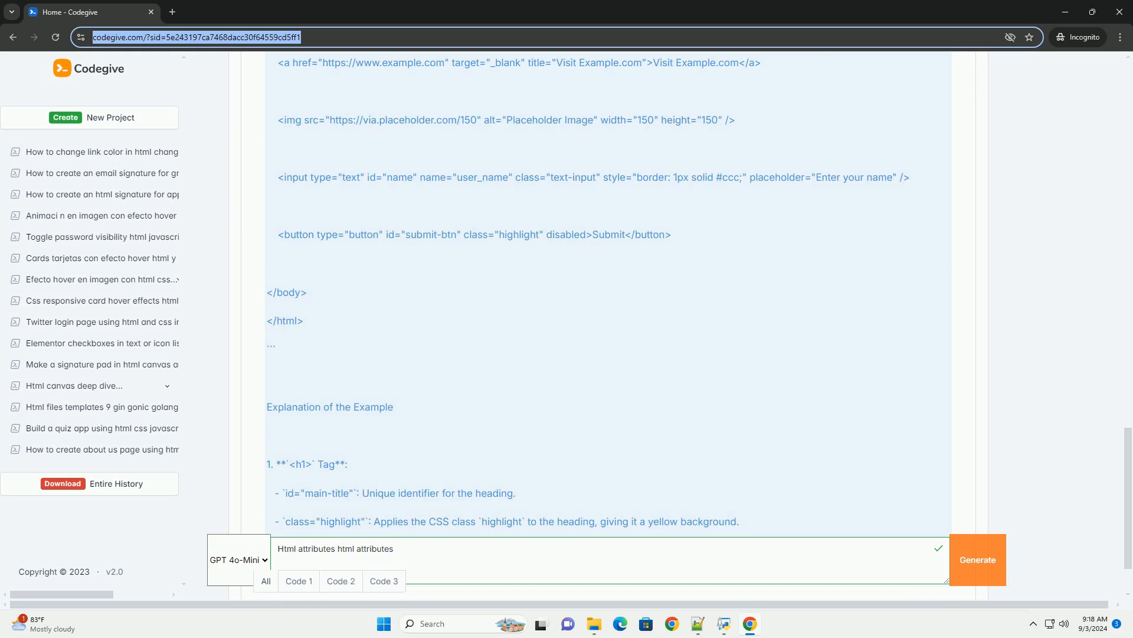
{"action": "scroll", "scroll_direction": "down", "scroll_amount": 3}
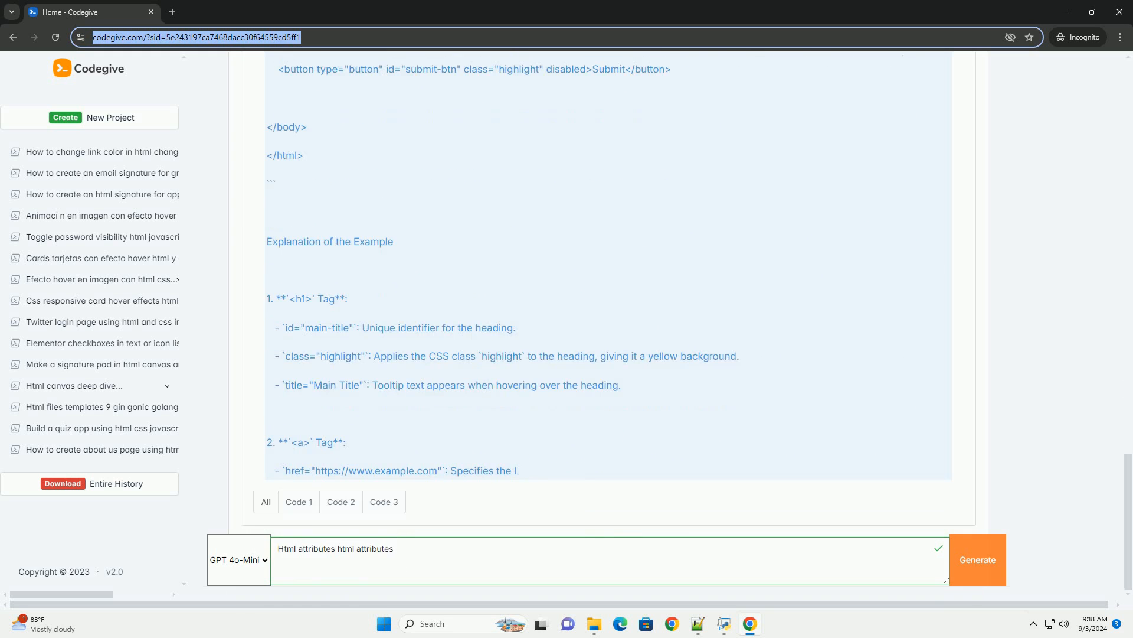
{"action": "scroll", "scroll_direction": "down", "scroll_amount": 3}
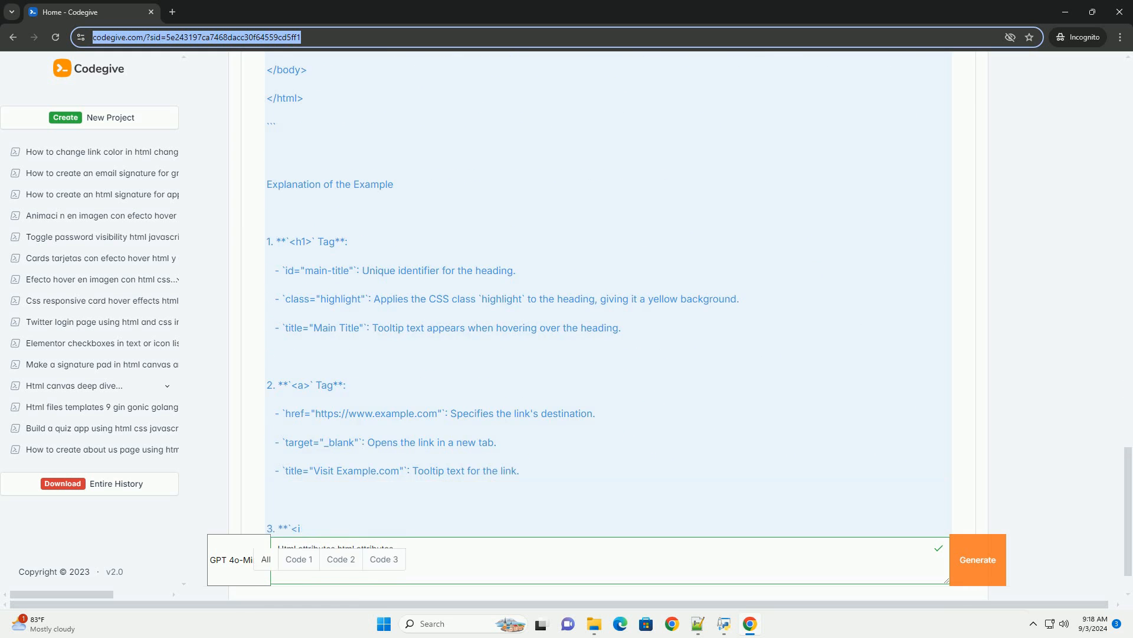
{"action": "scroll", "scroll_direction": "down", "scroll_amount": 3}
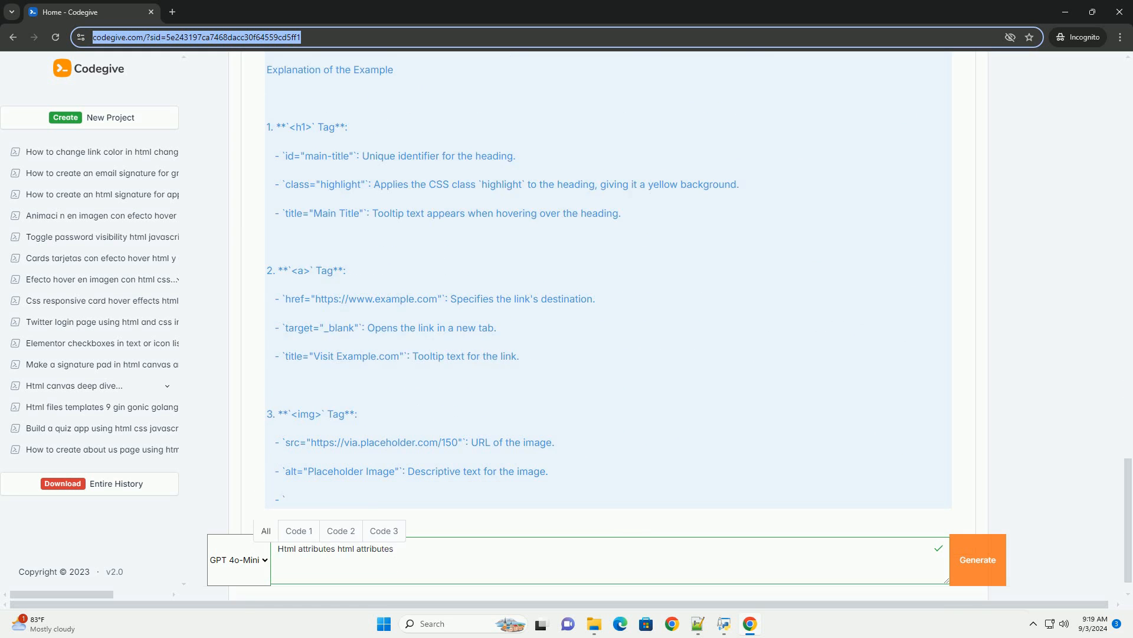
{"action": "scroll", "scroll_direction": "down", "scroll_amount": 3}
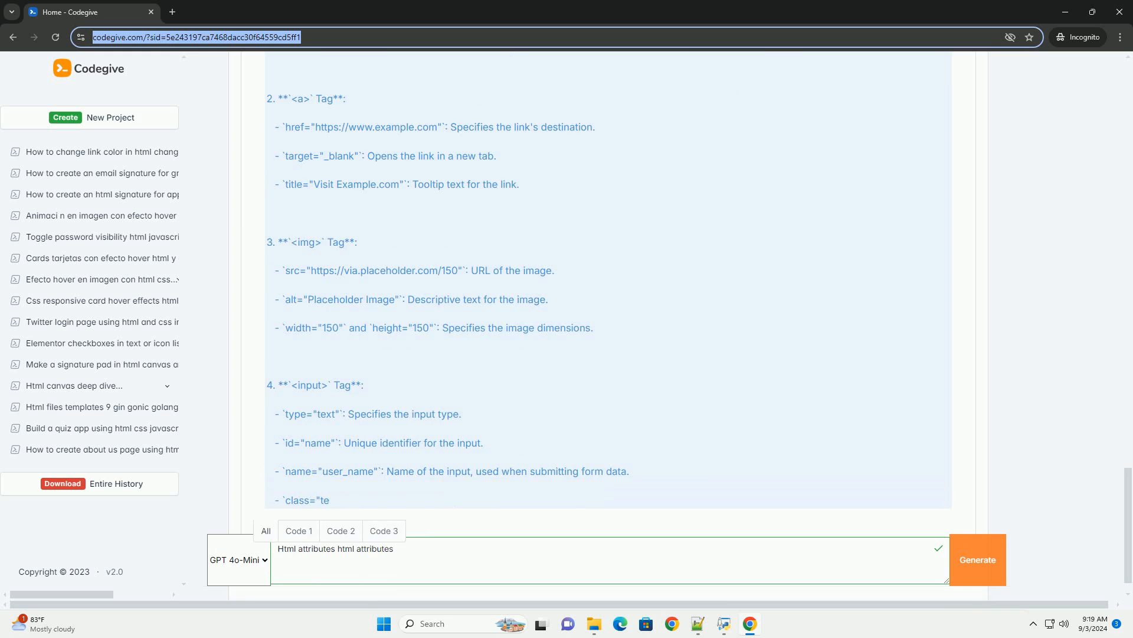
{"action": "scroll", "scroll_direction": "down", "scroll_amount": 3}
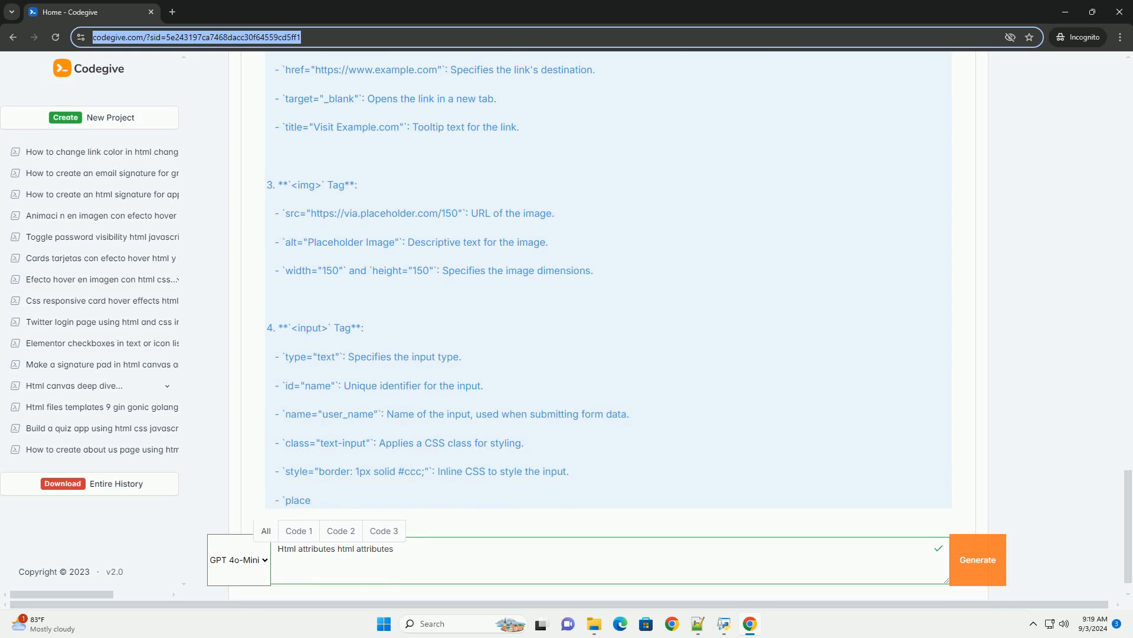
{"action": "scroll", "scroll_direction": "down", "scroll_amount": 3}
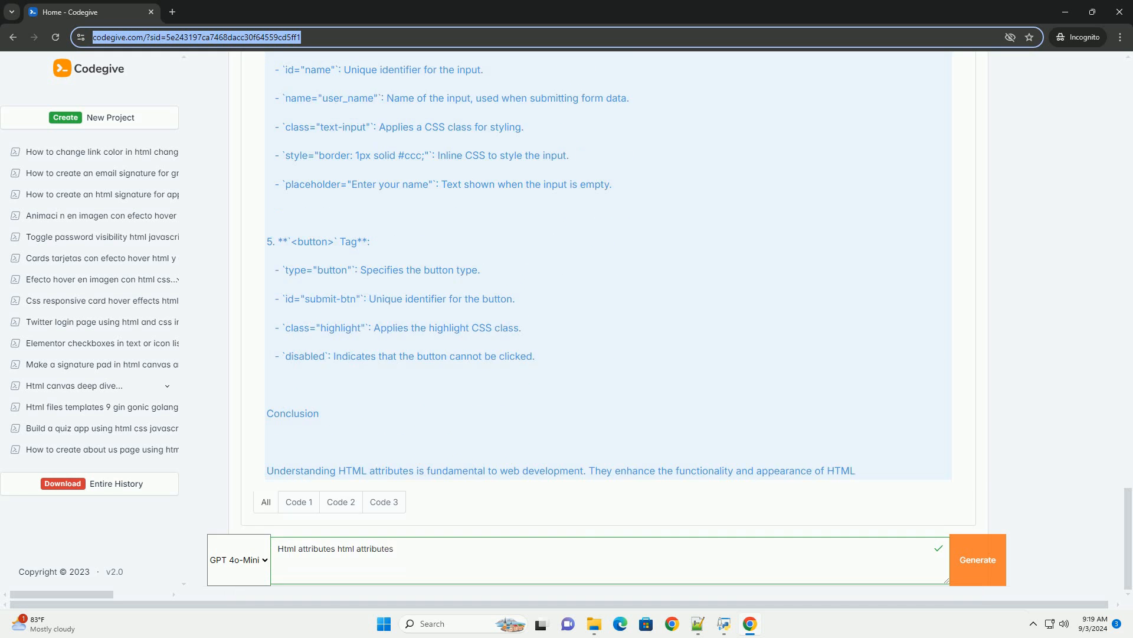
{"action": "scroll", "scroll_direction": "down", "scroll_amount": 3}
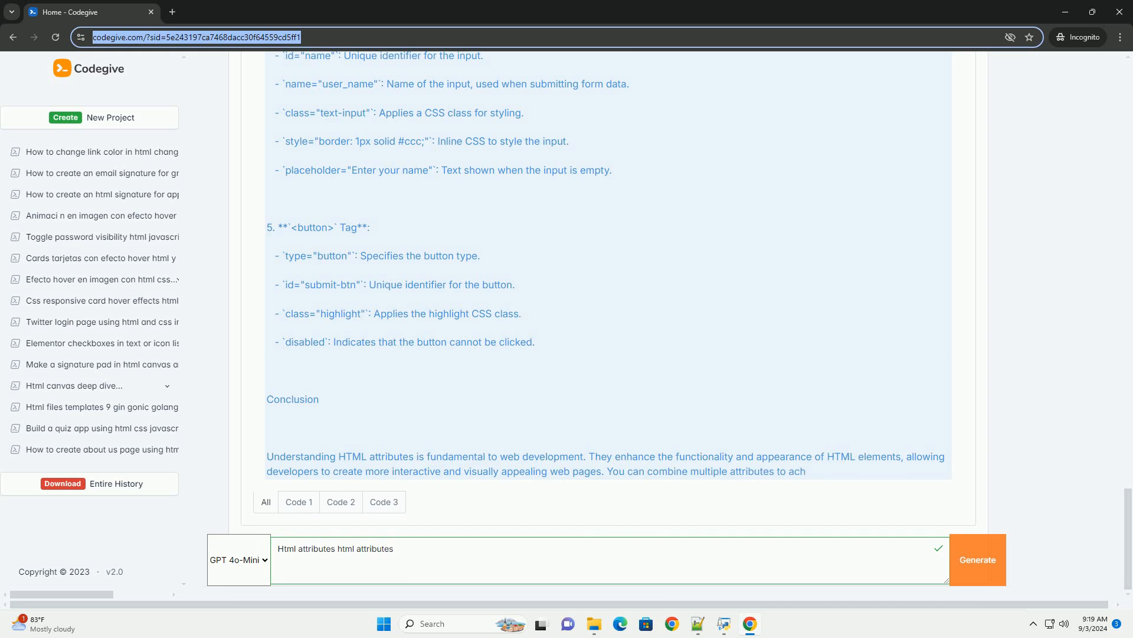